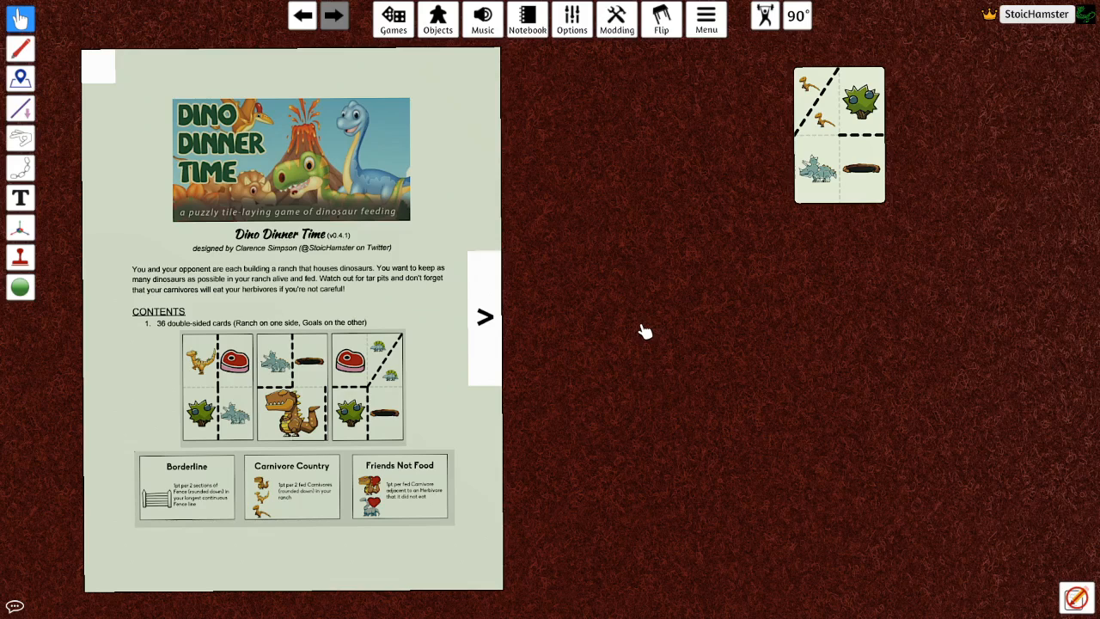
mouse_move(381, 421)
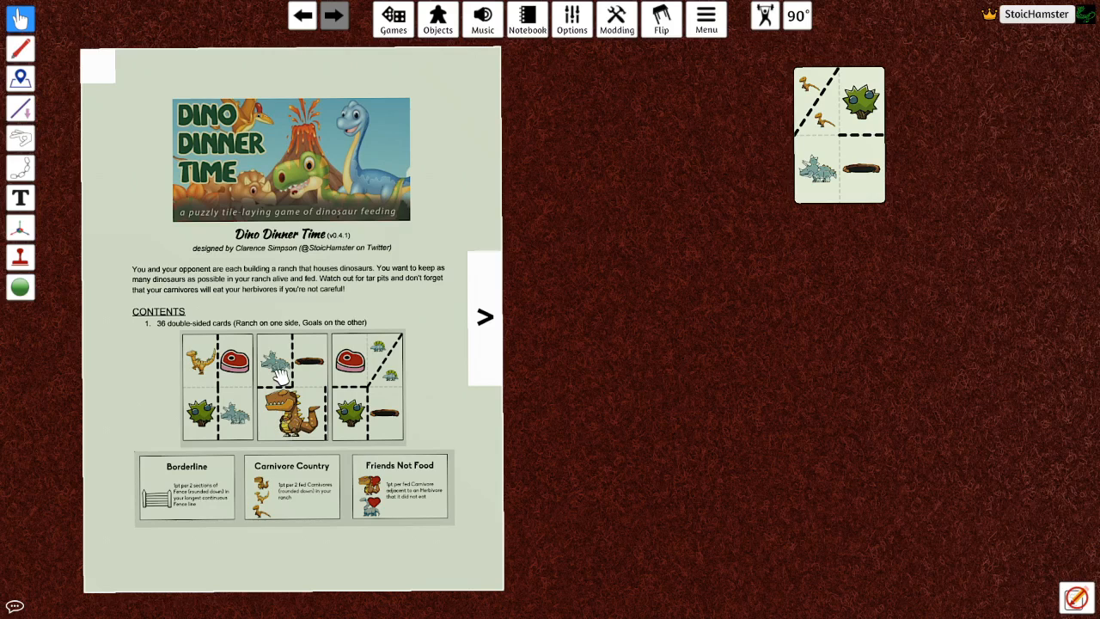
mouse_move(743, 294)
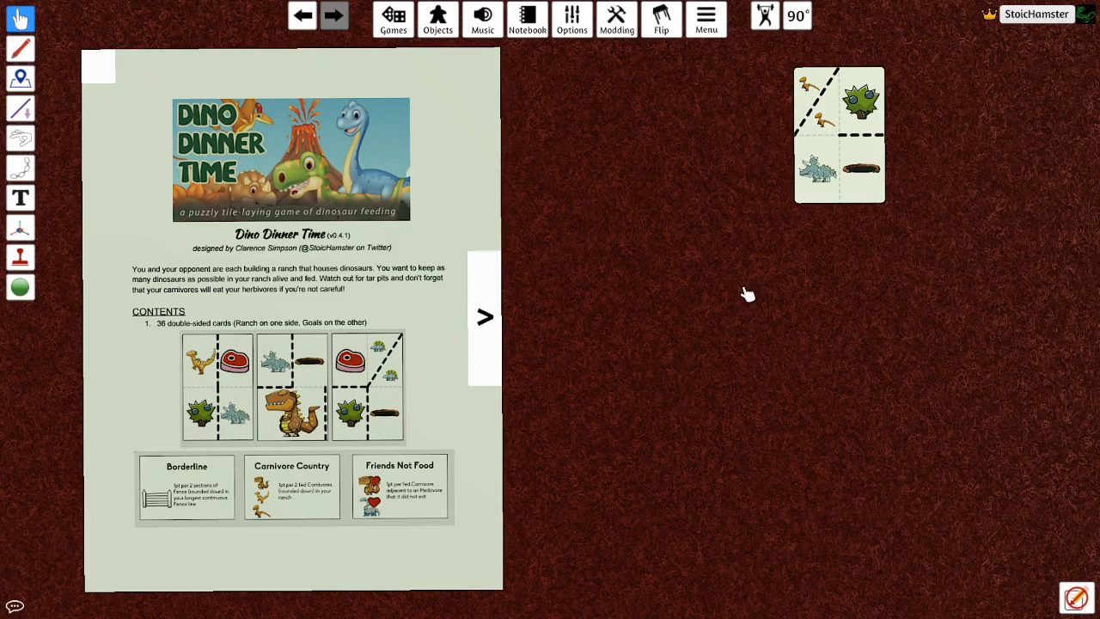
mouse_move(502, 409)
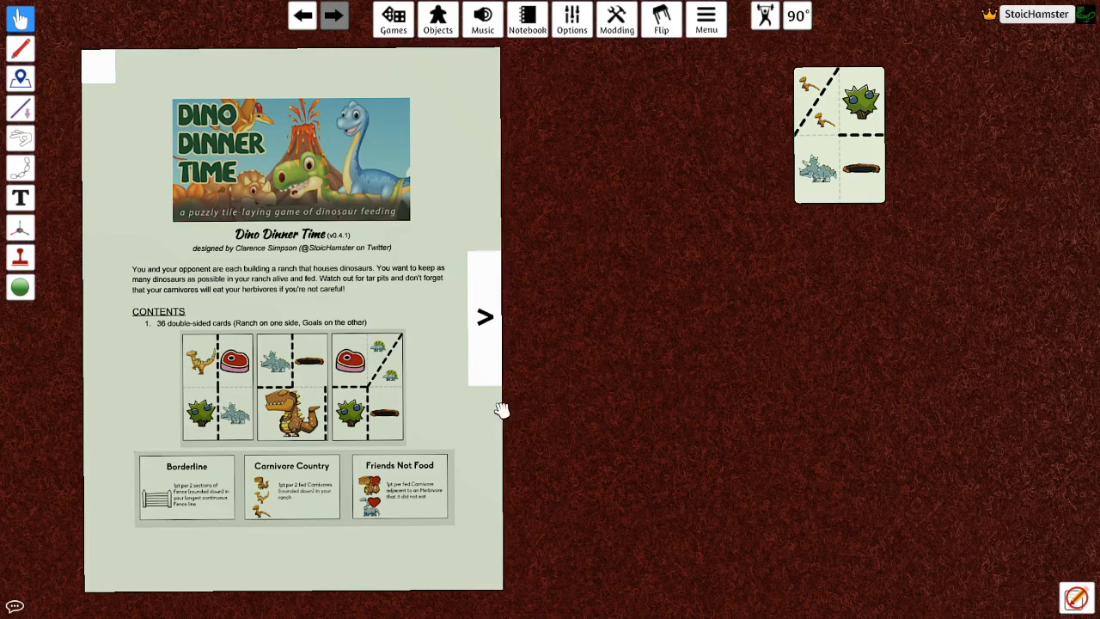
mouse_move(379, 388)
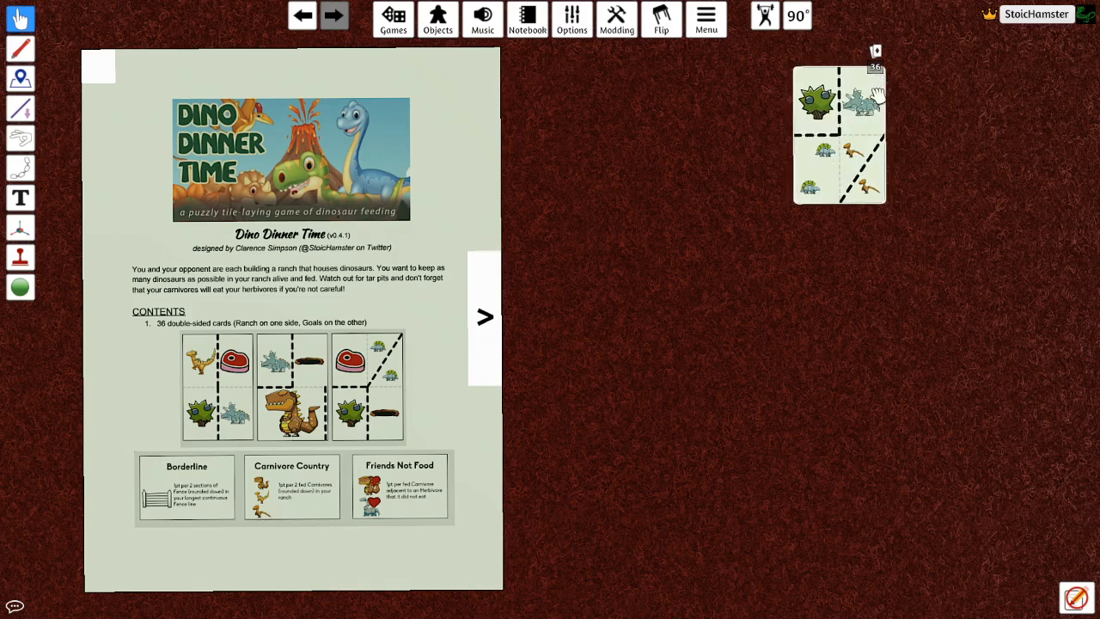
Advance the Dino Dinner Time rulebook to the Game Overview page
left_click(485, 316)
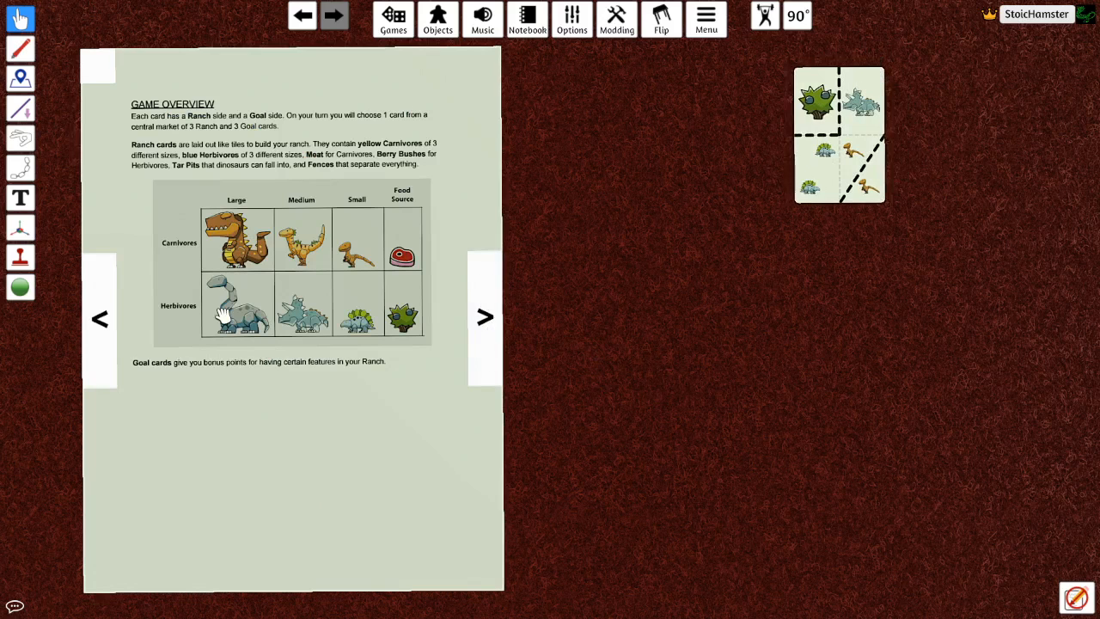
mouse_move(244, 330)
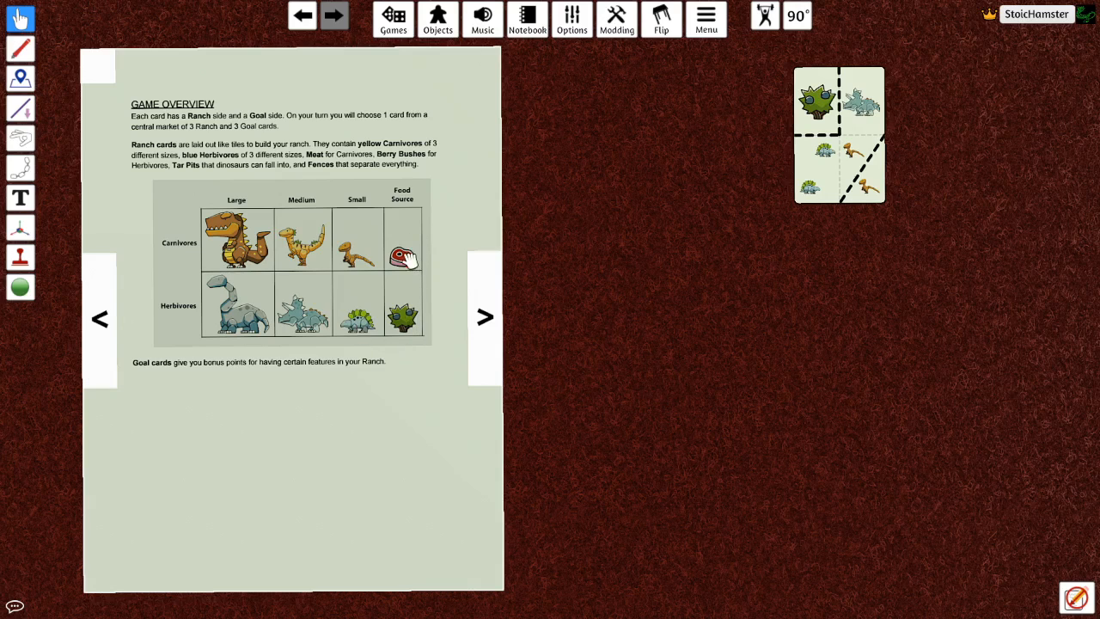
mouse_move(519, 245)
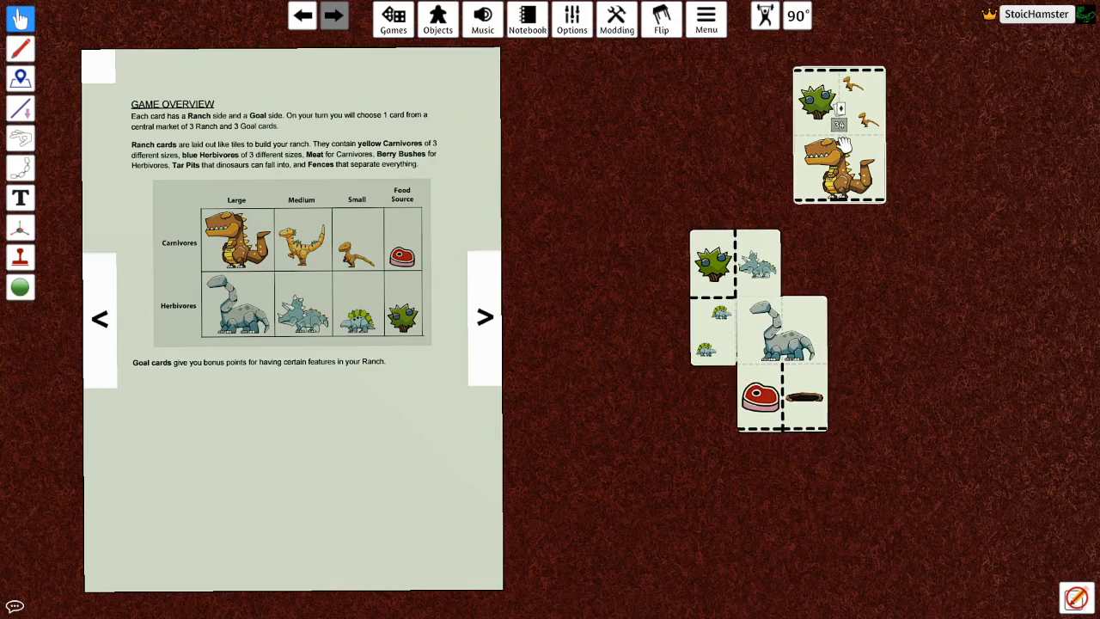
Snap another ranch card into the connected grid beside the rulebook
left_click_drag(839, 134, 638, 232)
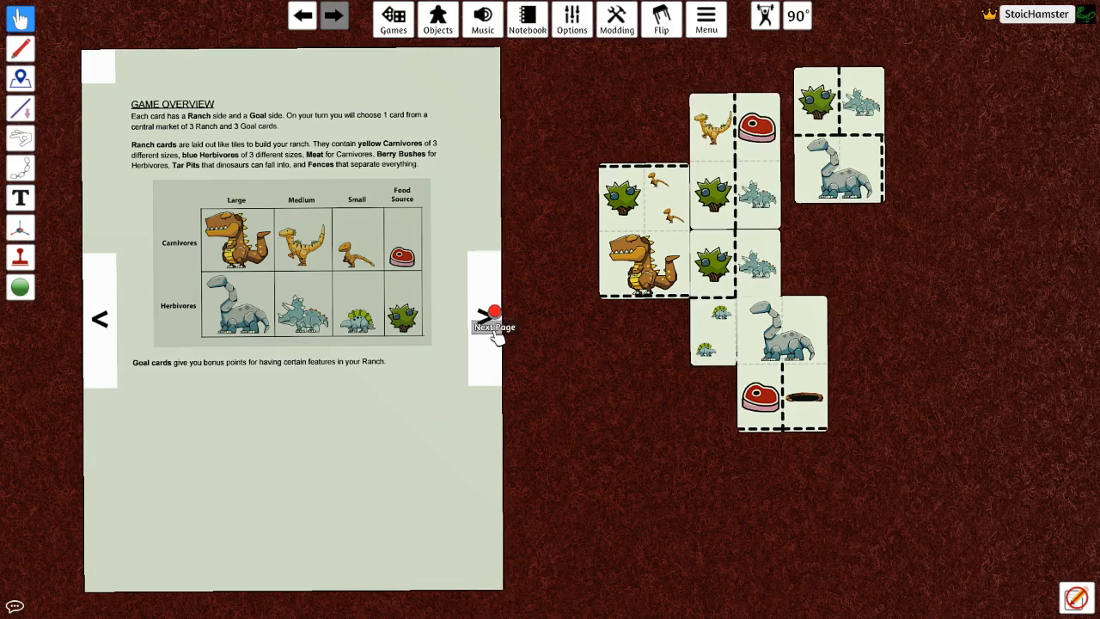
Advance the rulebook to the fences and herds page with its herding example
left_click(492, 326)
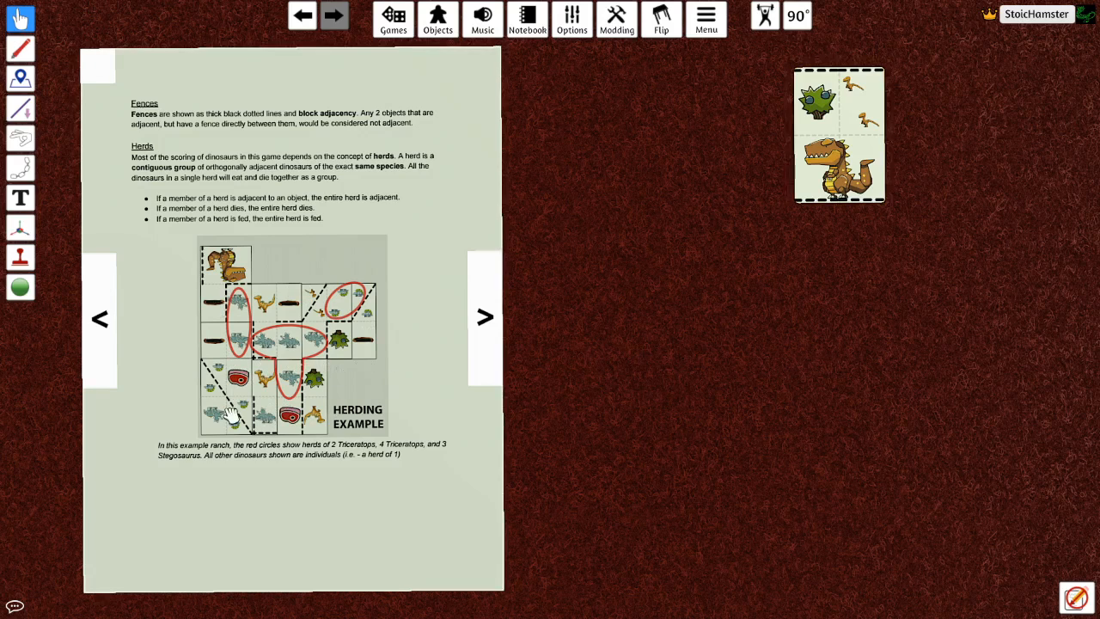
mouse_move(365, 356)
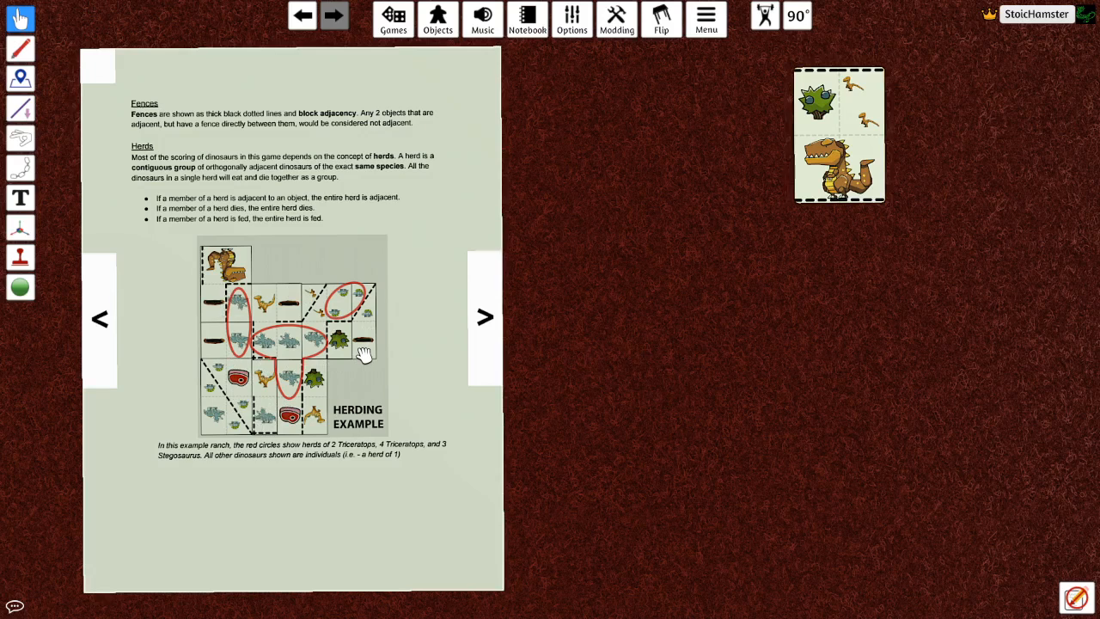
mouse_move(241, 313)
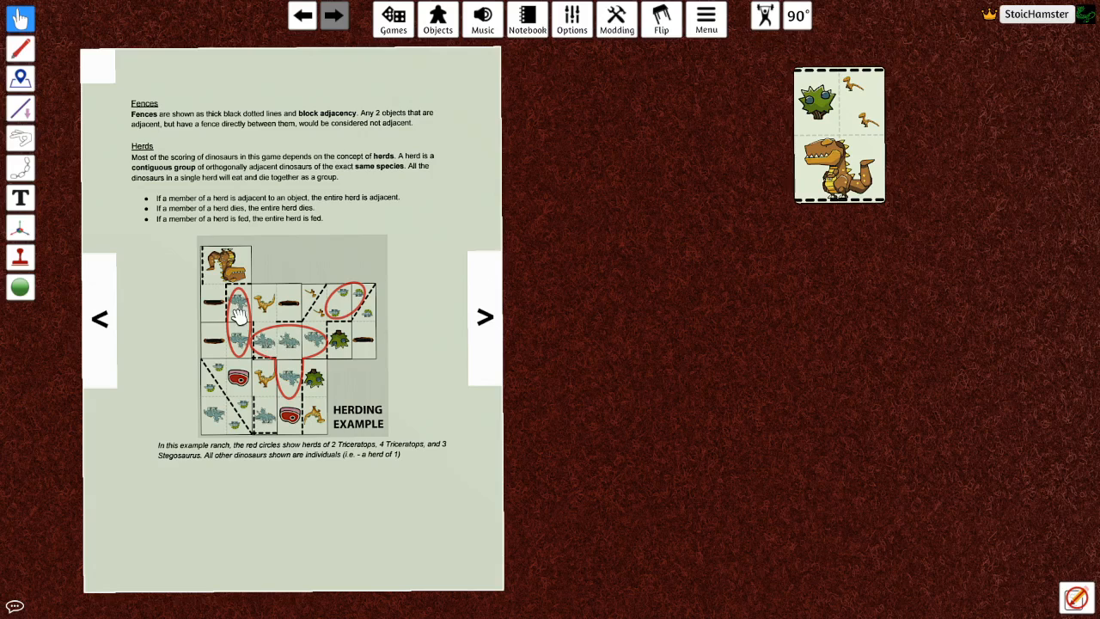
mouse_move(350, 302)
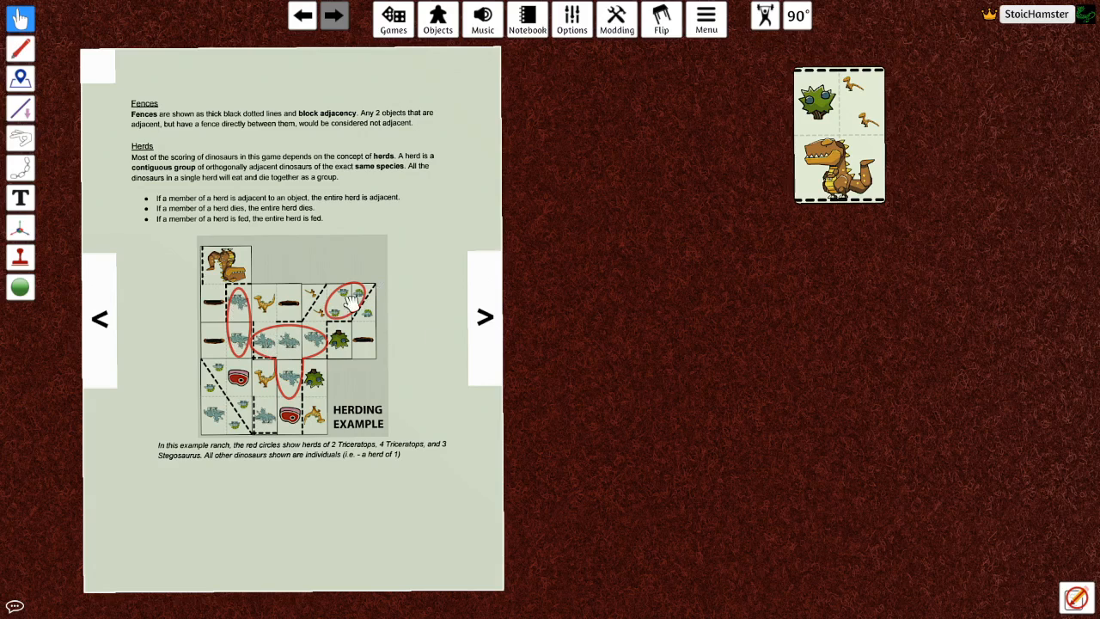
mouse_move(430, 345)
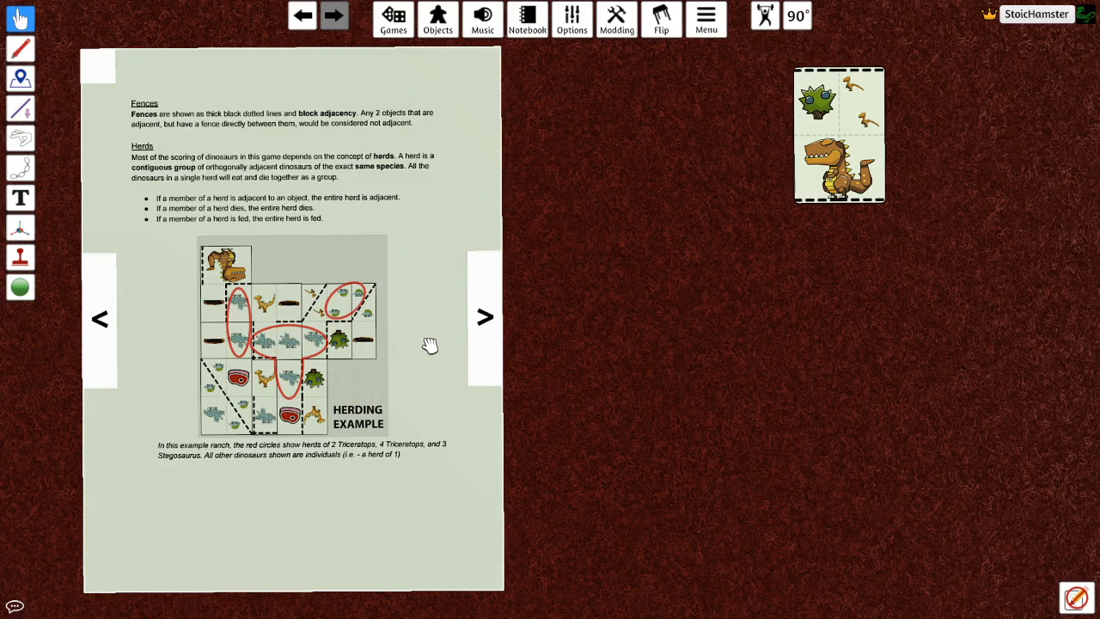
mouse_move(413, 426)
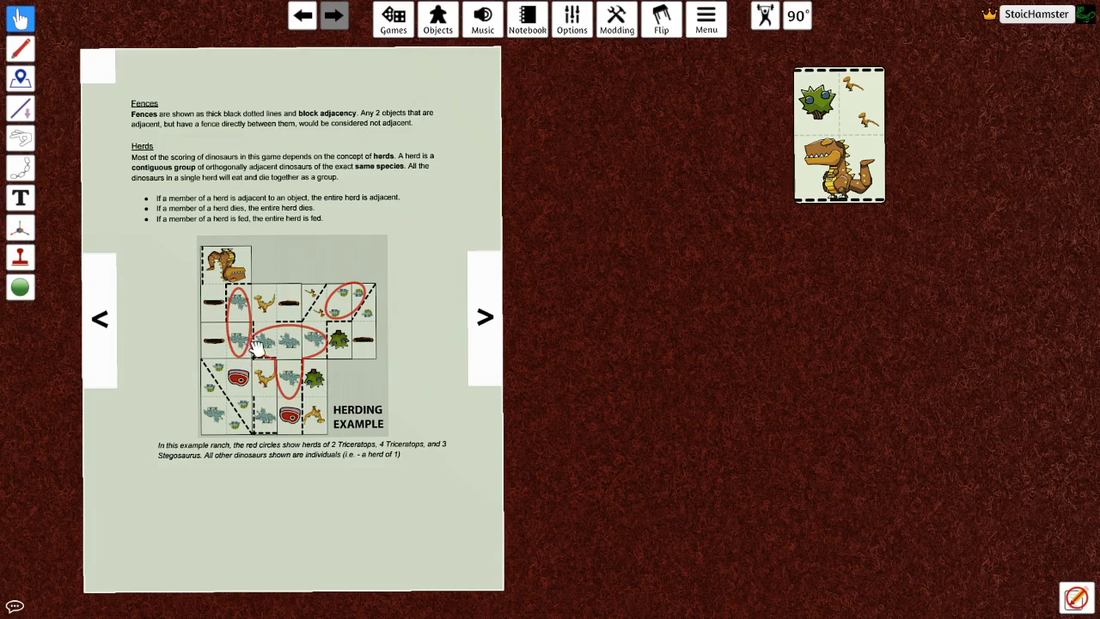
mouse_move(255, 356)
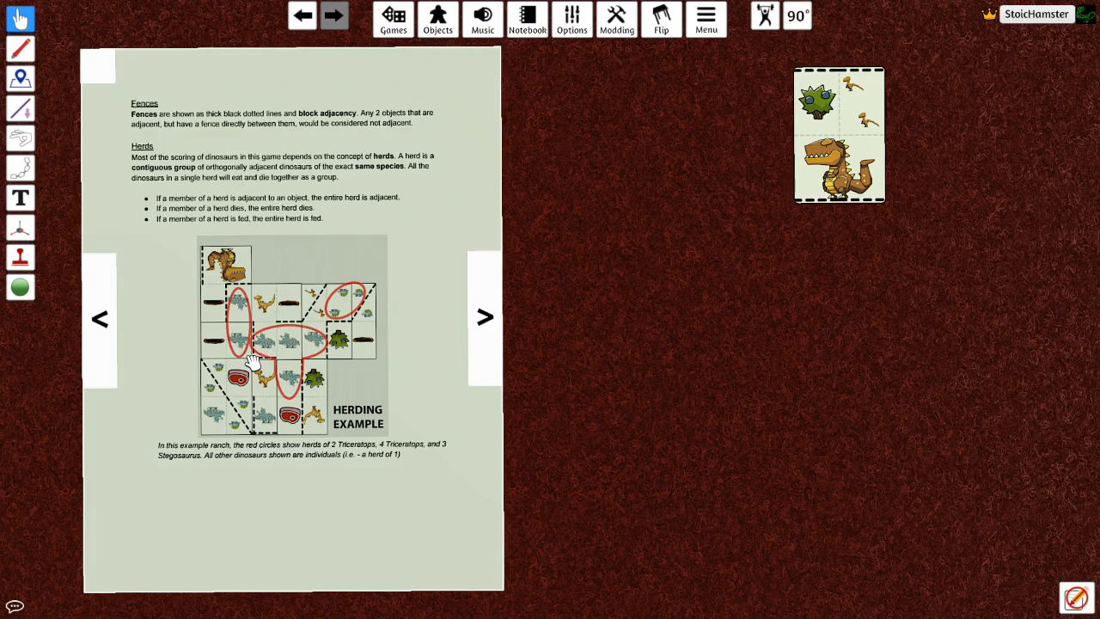
mouse_move(330, 372)
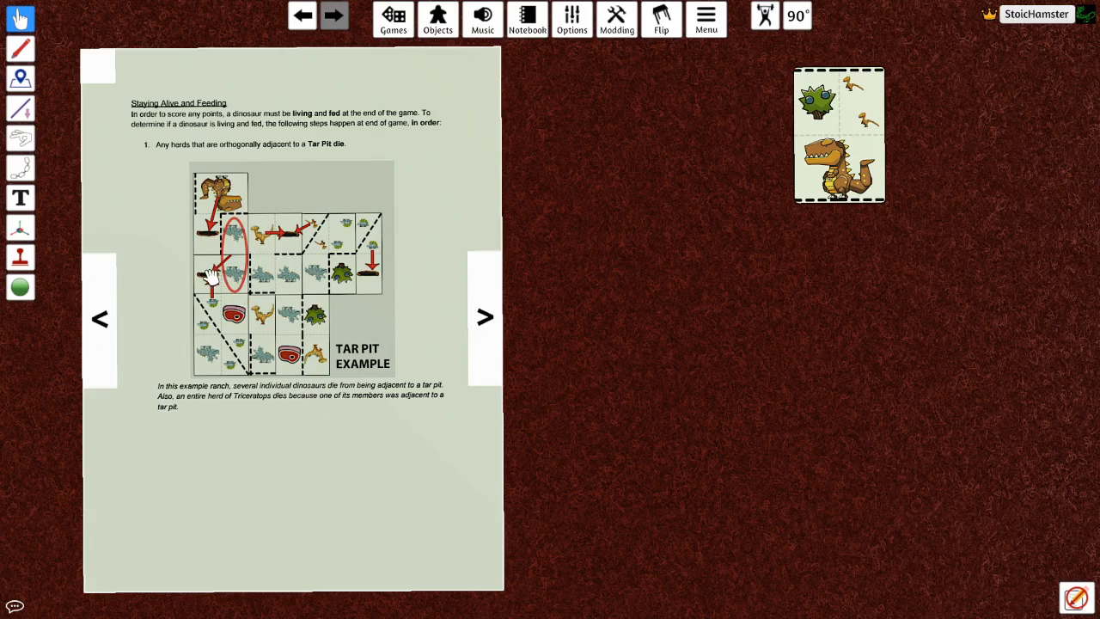
mouse_move(223, 282)
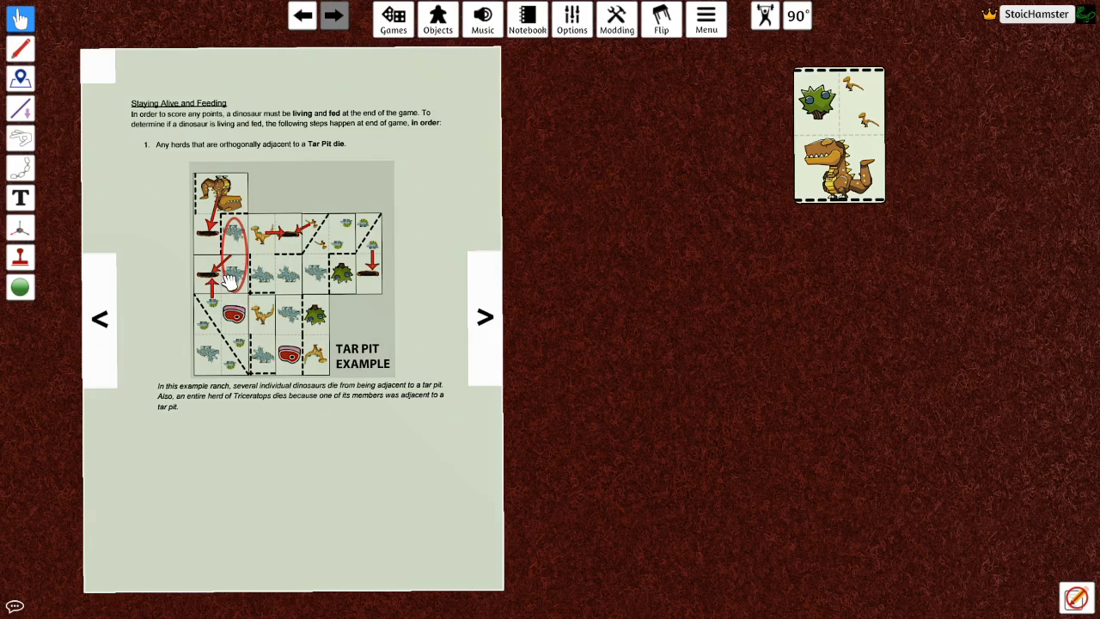
Advance the rulebook to the Feeding Example page showing which dinosaurs get fed
left_click(484, 317)
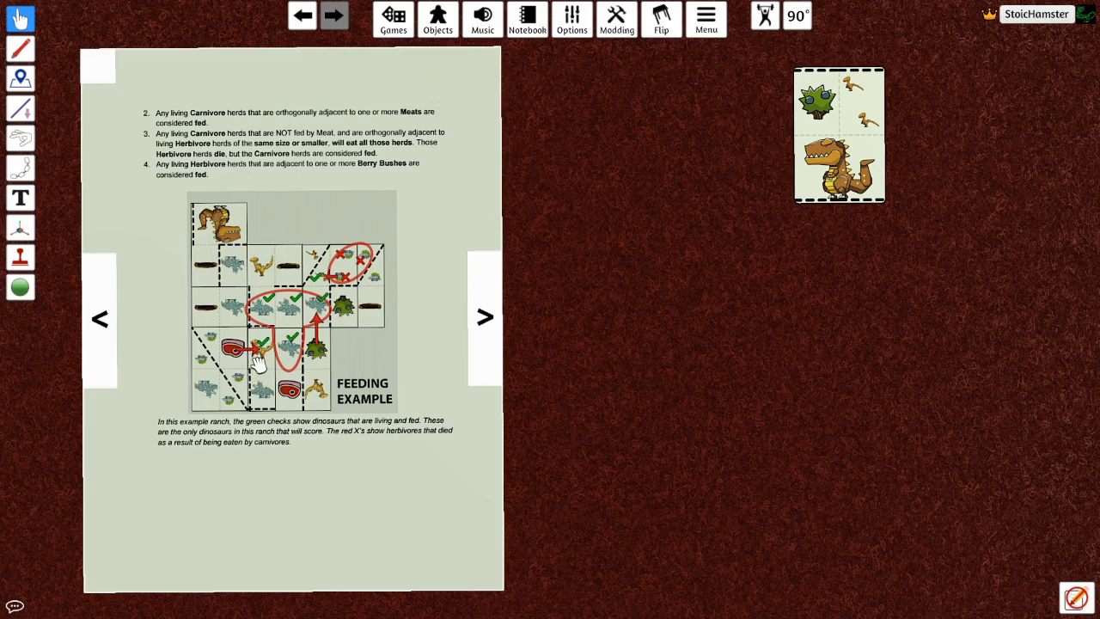
mouse_move(251, 365)
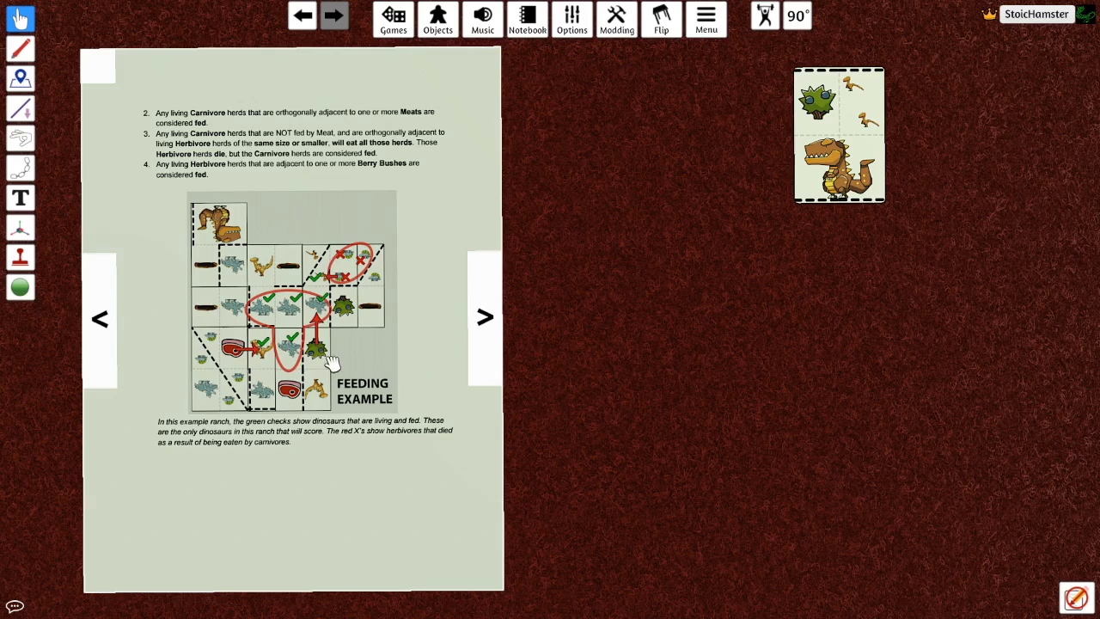
mouse_move(333, 283)
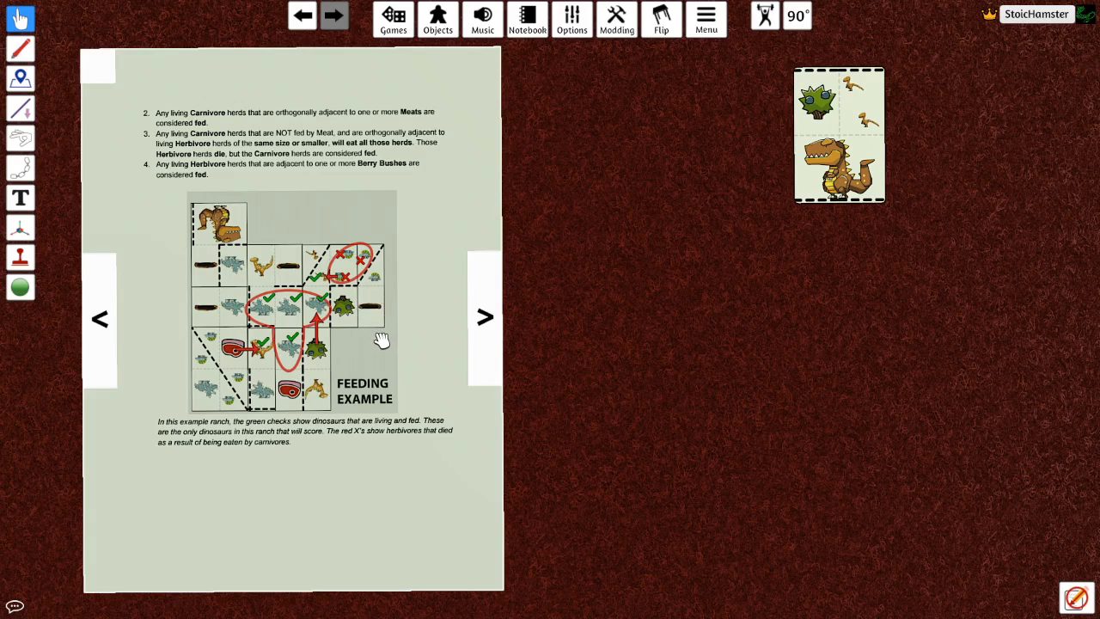
mouse_move(385, 350)
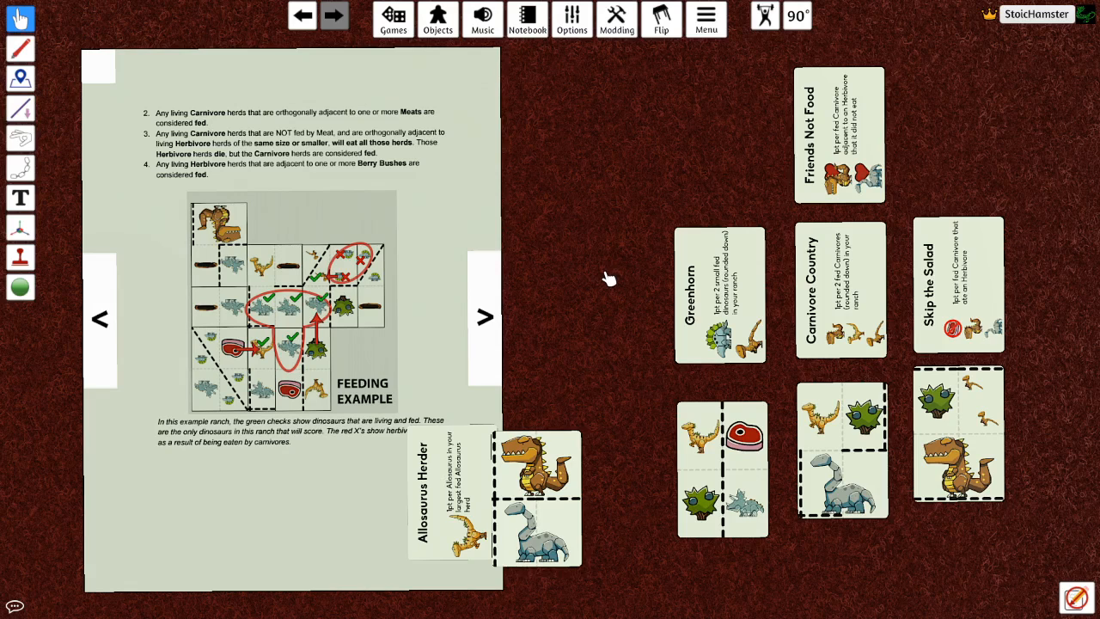
mouse_move(602, 277)
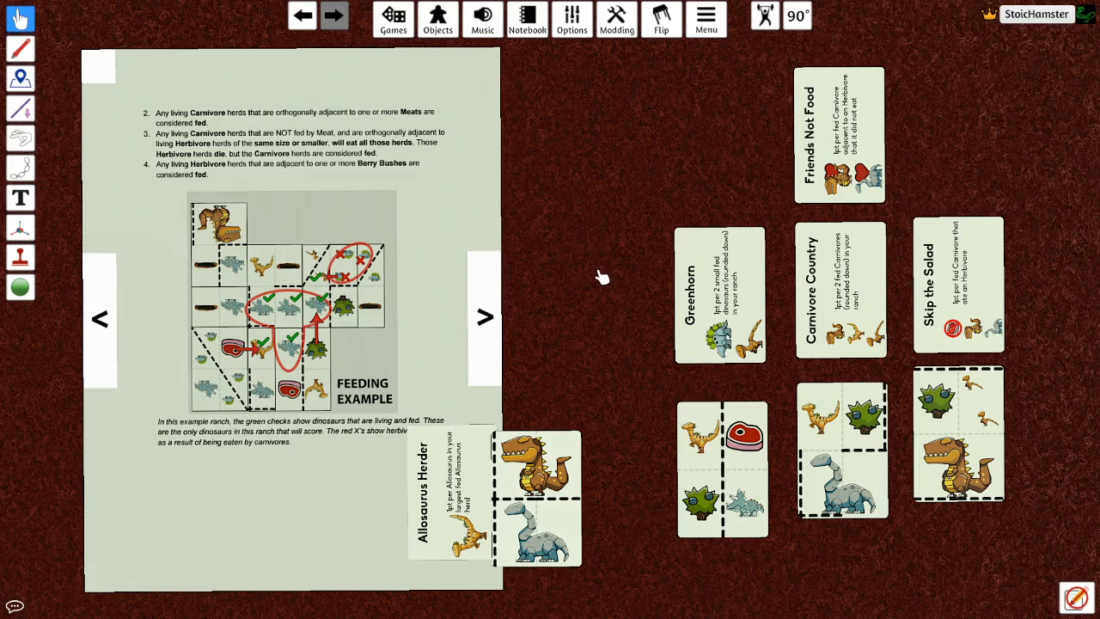
mouse_move(885, 308)
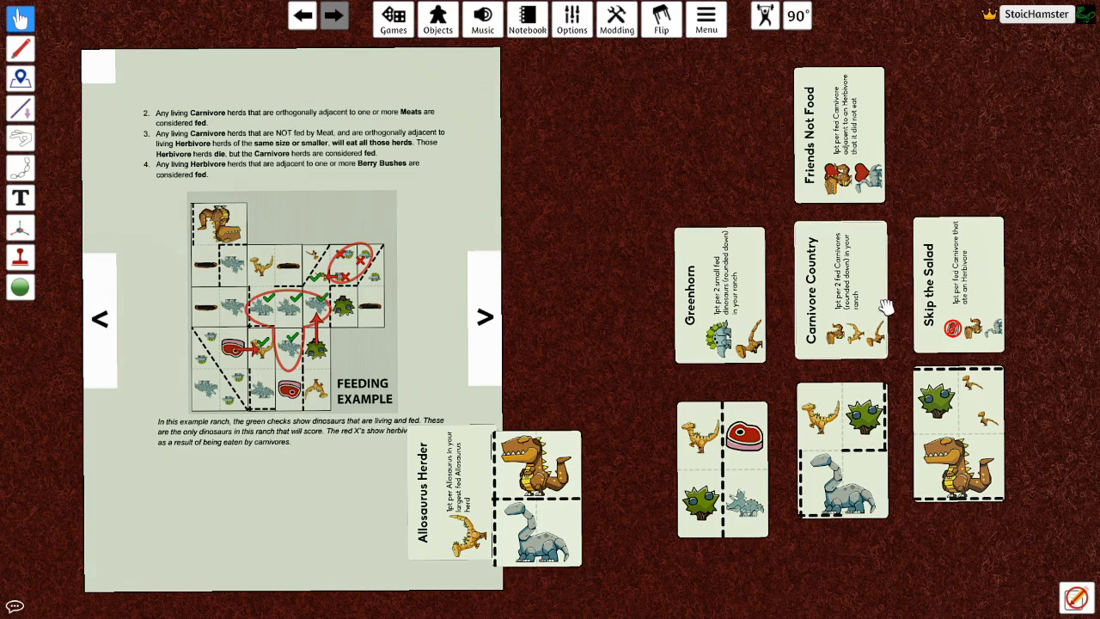